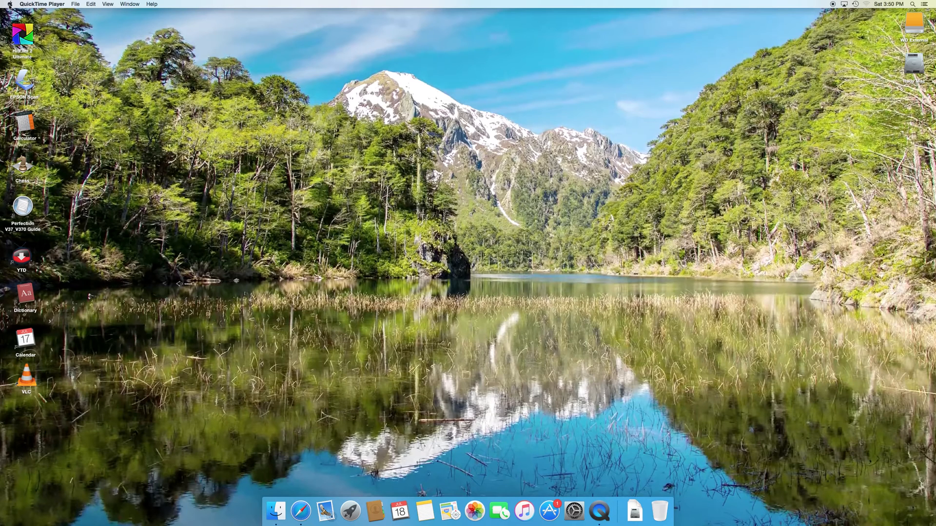
Open System Preferences from the Apple menu and go to Users & Groups.
click(6, 4)
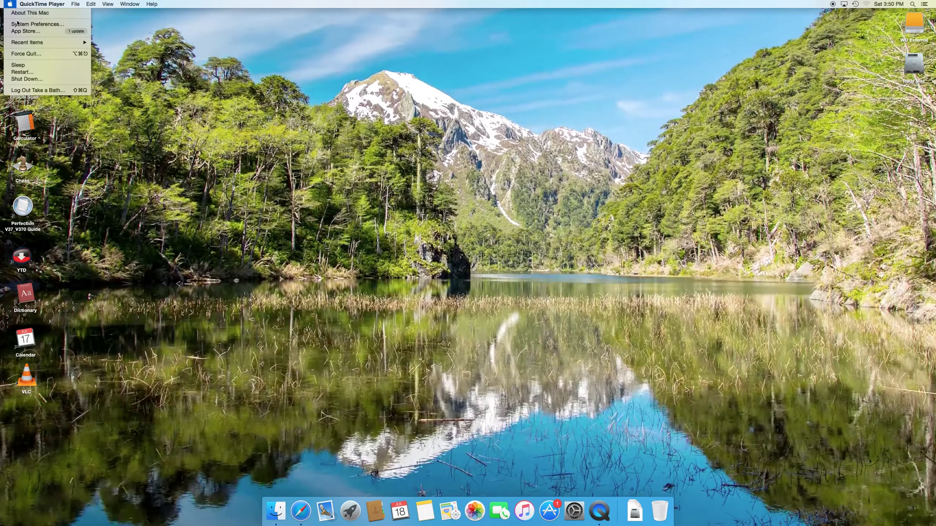
click(38, 23)
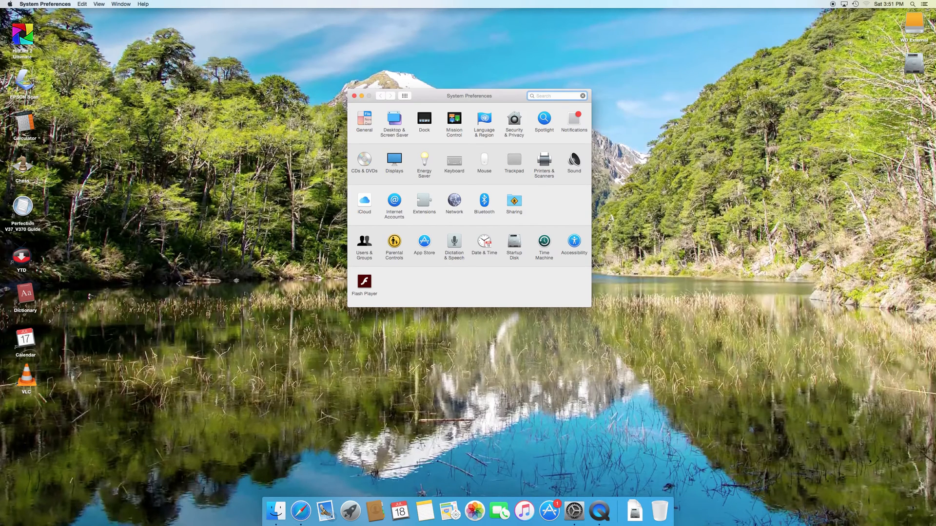
click(365, 241)
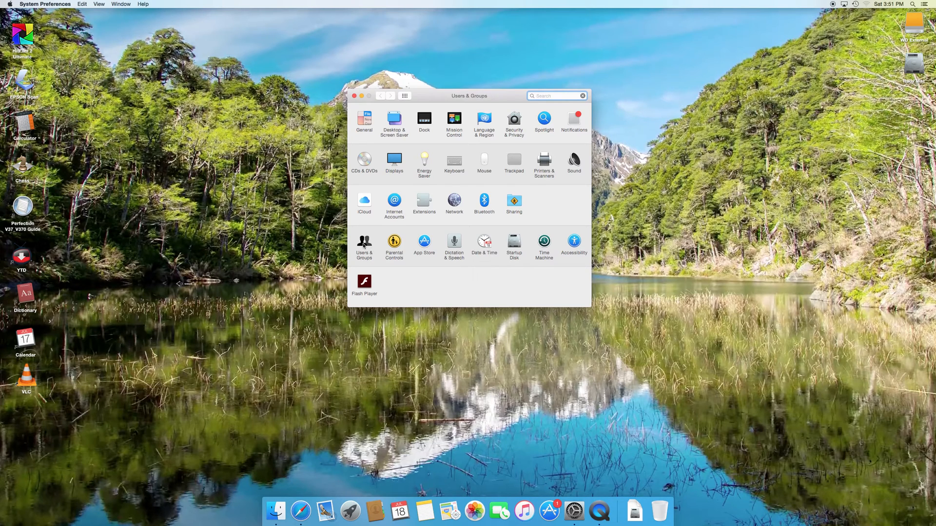
Unlock the Users & Groups pane using the administrator password.
click(364, 243)
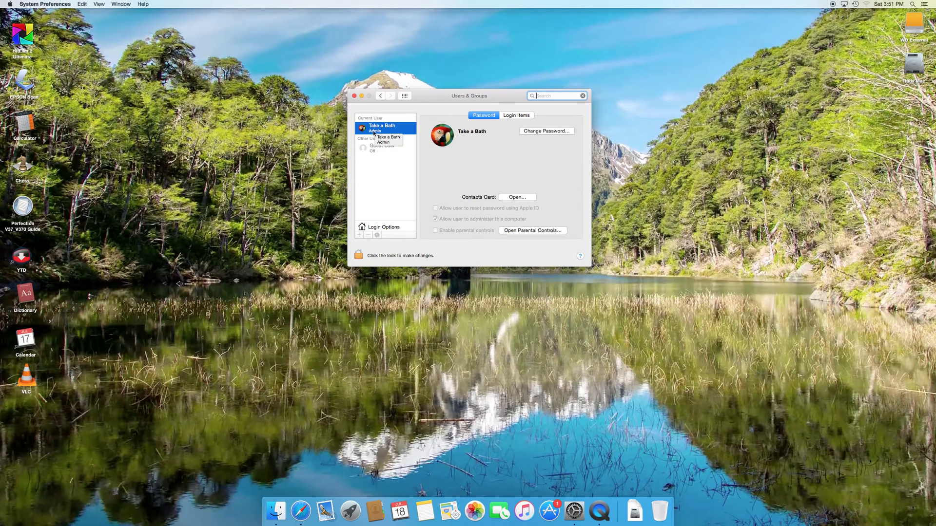
click(358, 255)
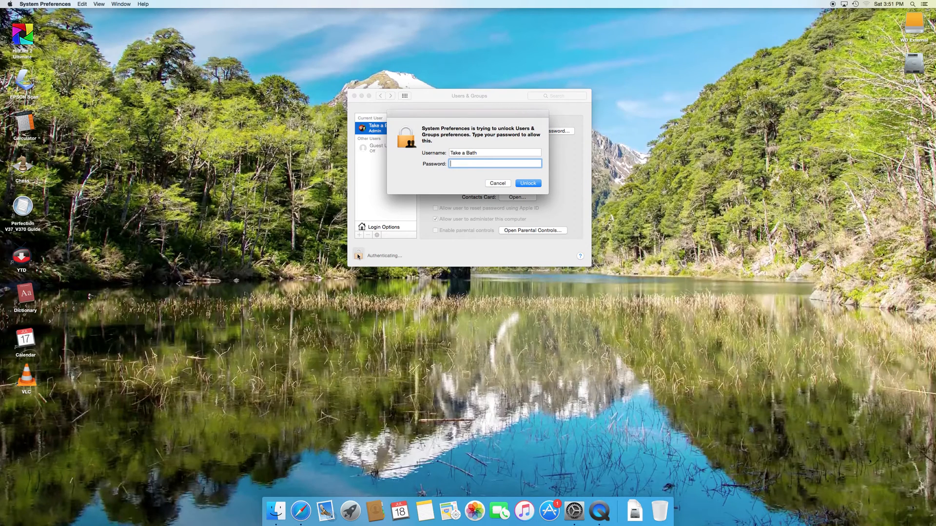
text(••••)
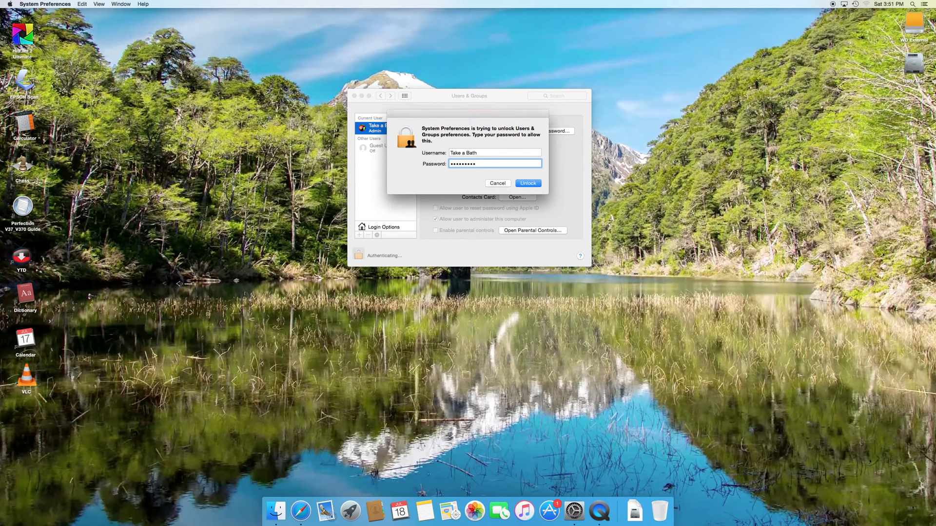
click(528, 183)
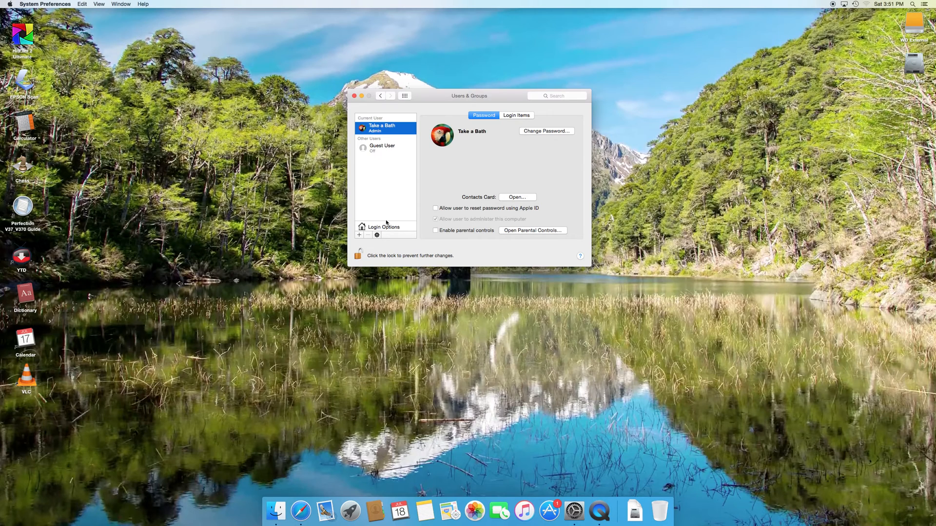
Under Login Options, set Automatic login to Take a Bath.
click(384, 226)
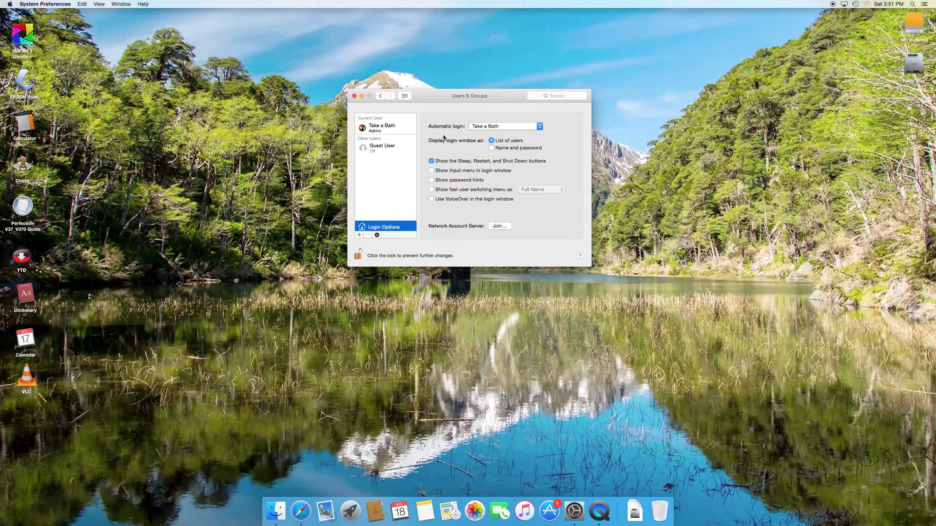
mouse_move(486, 111)
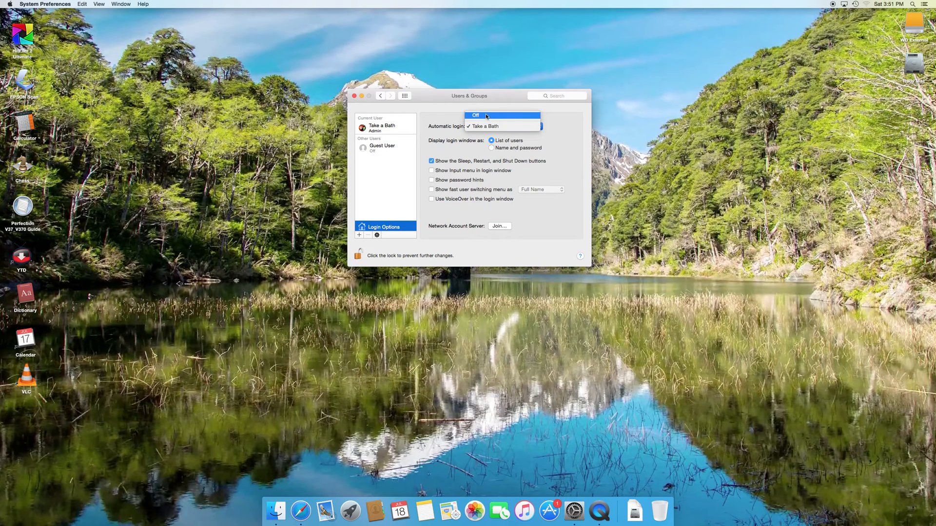
click(476, 115)
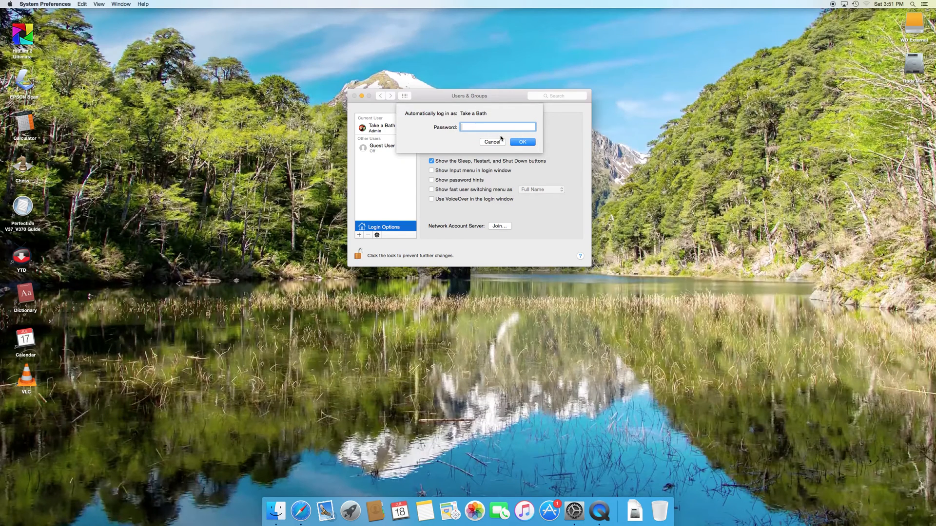
Confirm automatic login with Take a Bath's password, then begin that account's password change.
text(password)
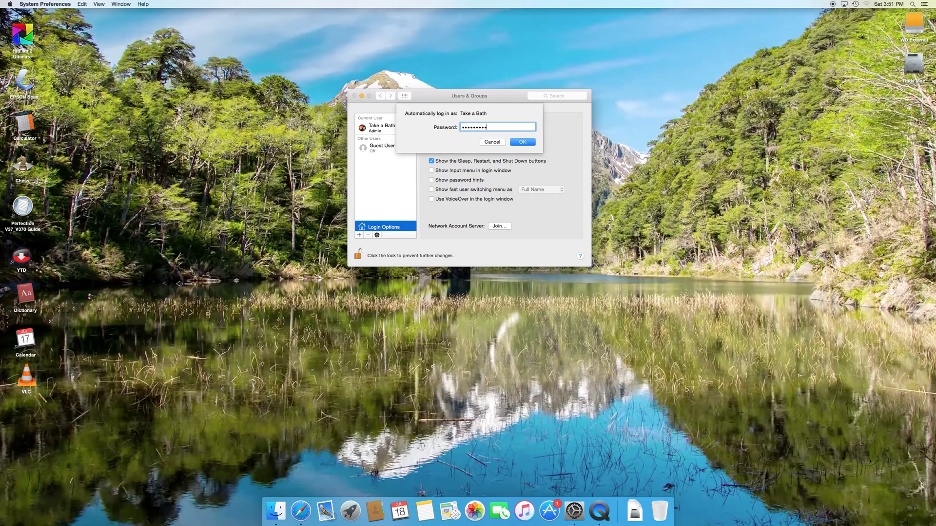
click(522, 142)
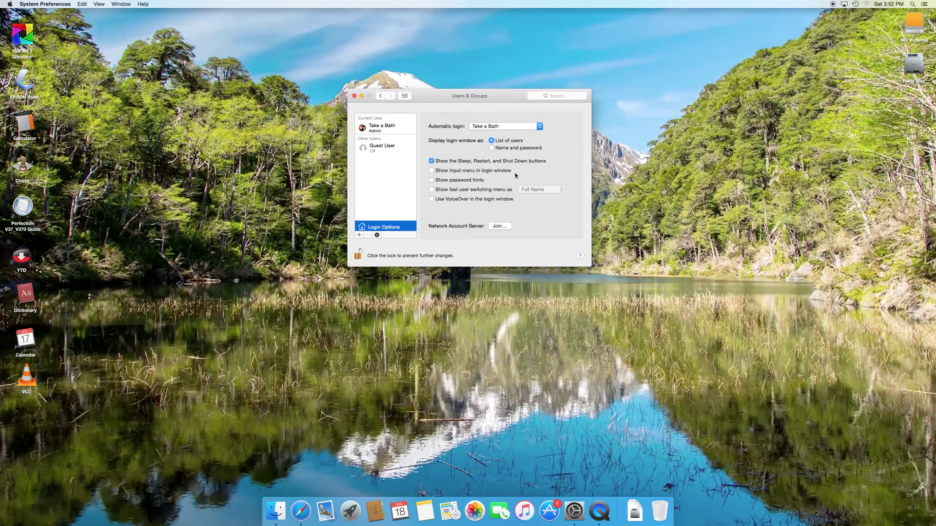
mouse_move(386, 155)
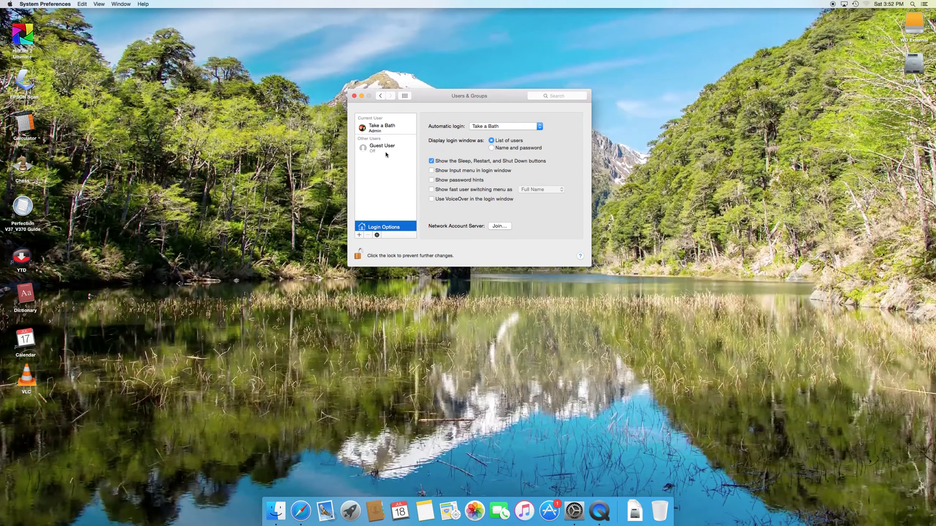
click(381, 128)
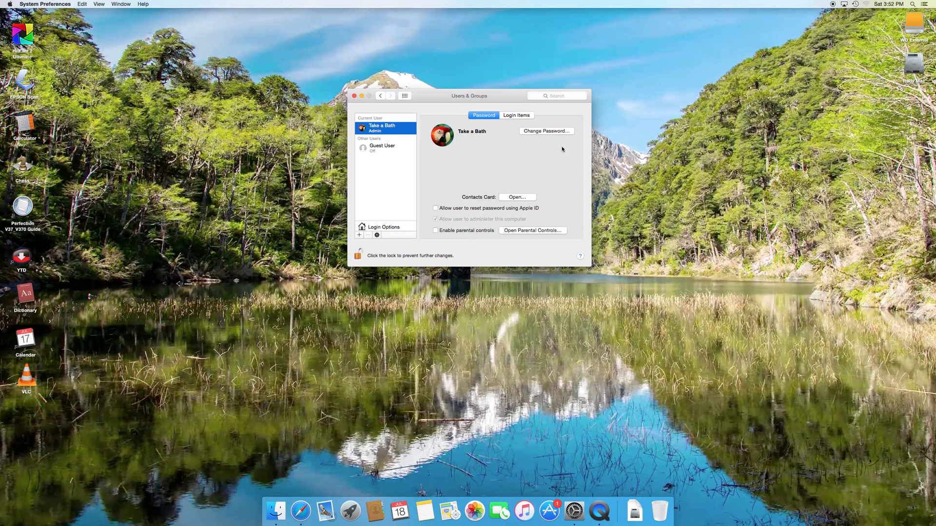
click(547, 131)
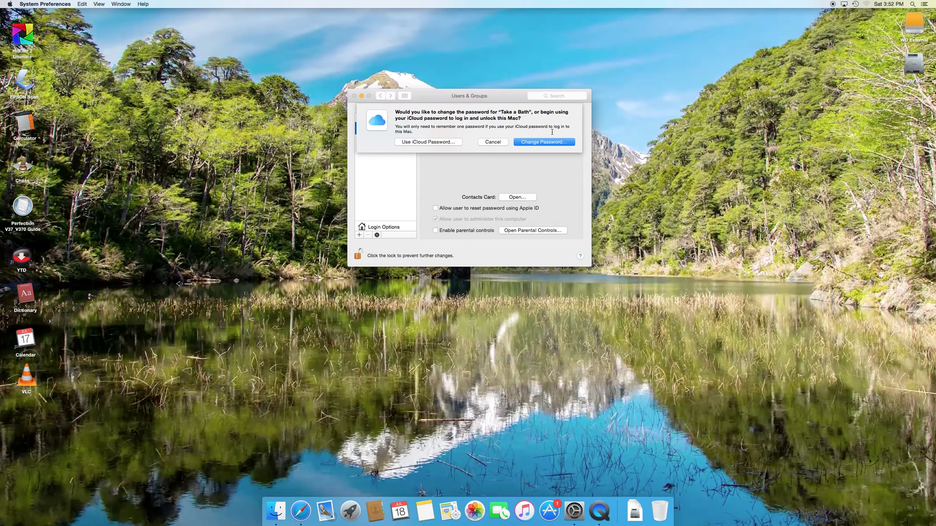
Change Take a Bath's password locally, leaving the new and verify fields empty.
click(543, 142)
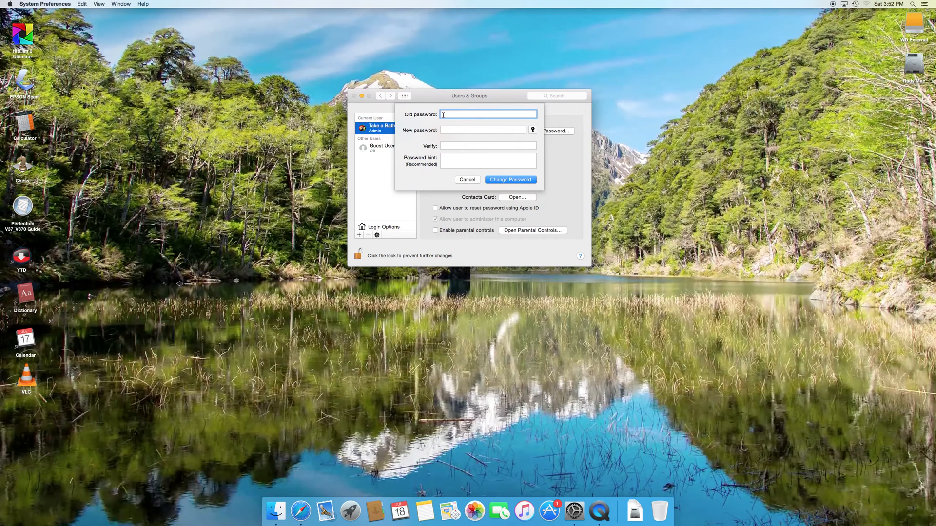
mouse_move(475, 121)
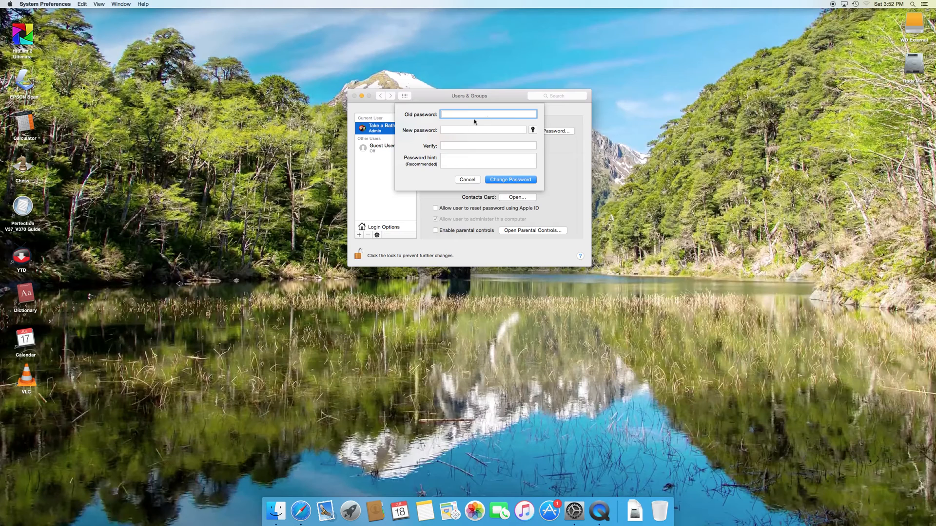
mouse_move(440, 131)
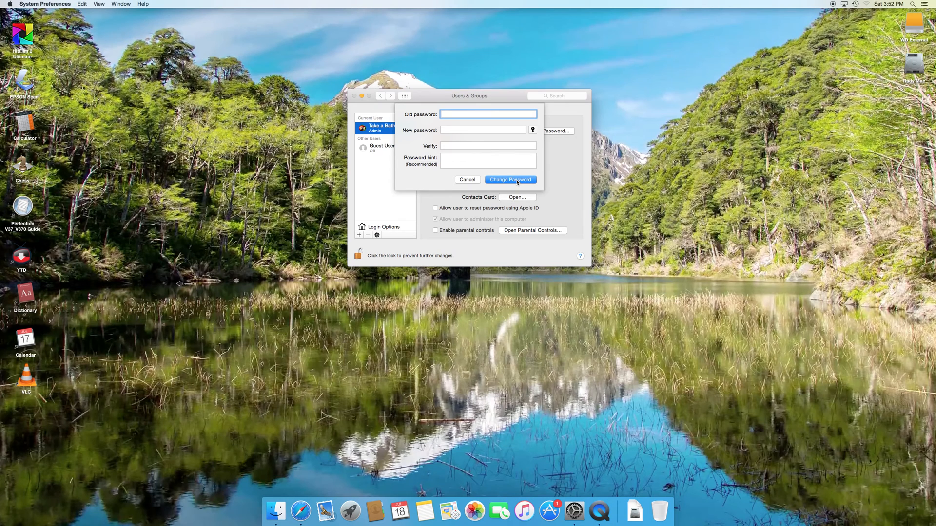
click(467, 180)
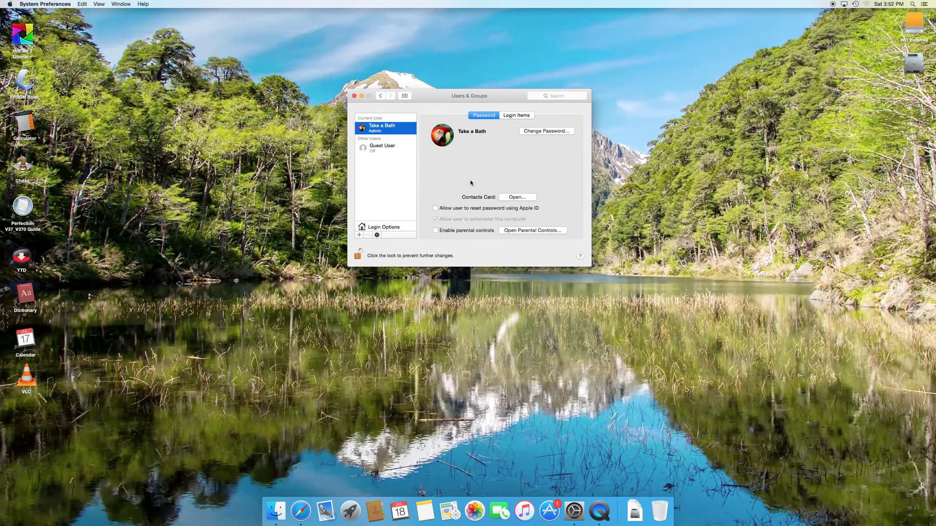